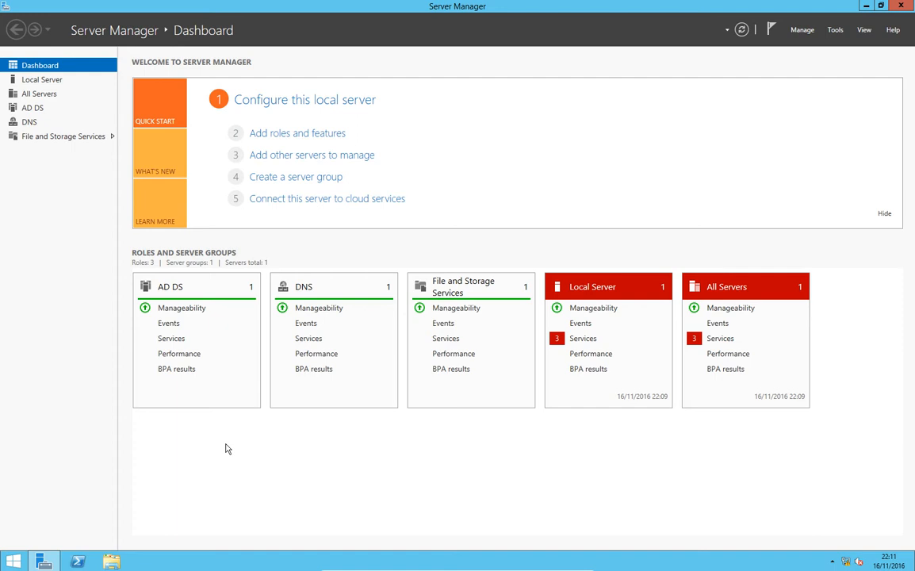
{"action": "mouse_move", "coordinate": [889, 23]}
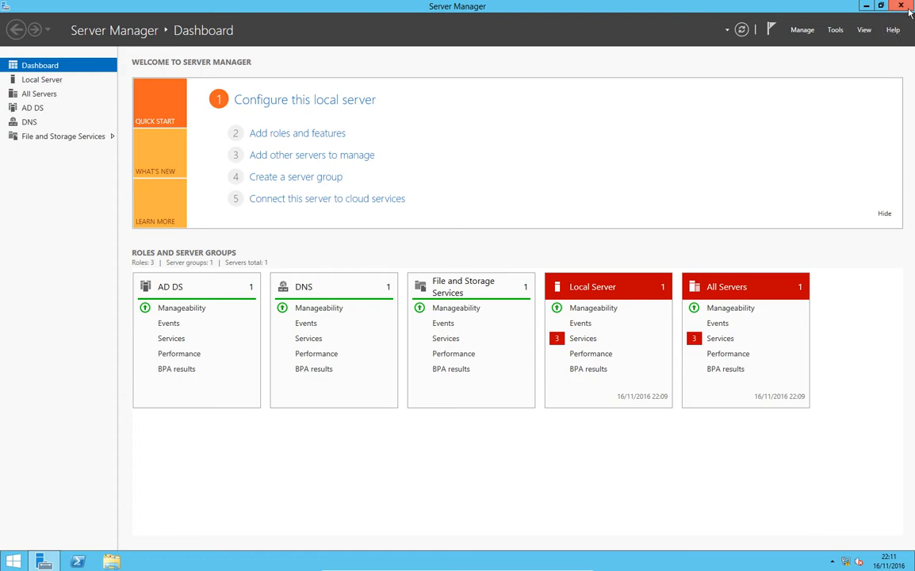
Step: Close the Server Manager window to reveal the Windows Server desktop
{"action": "left_click", "coordinate": [900, 5]}
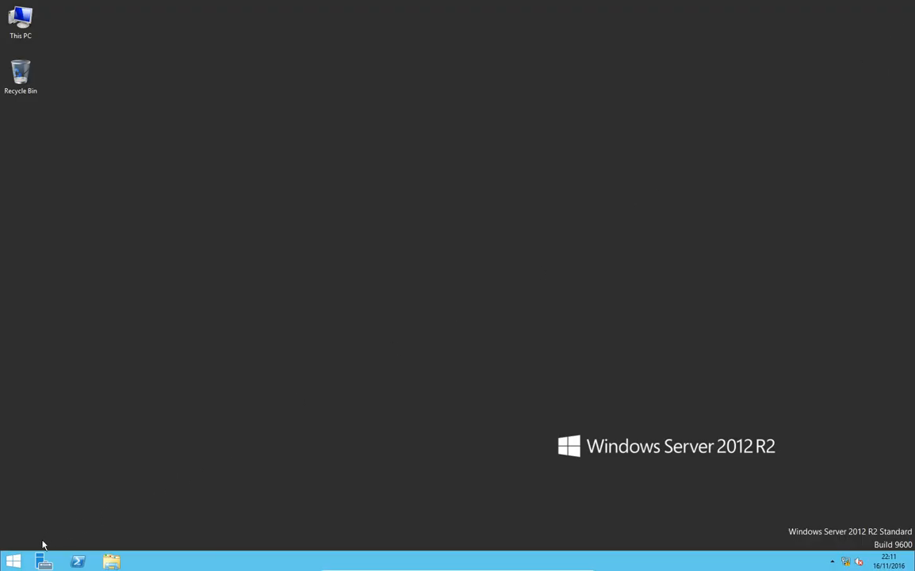
Step: Open the Administrative Tools folder and select the Active Directory Users and Computers shortcut
{"action": "left_click", "coordinate": [12, 561]}
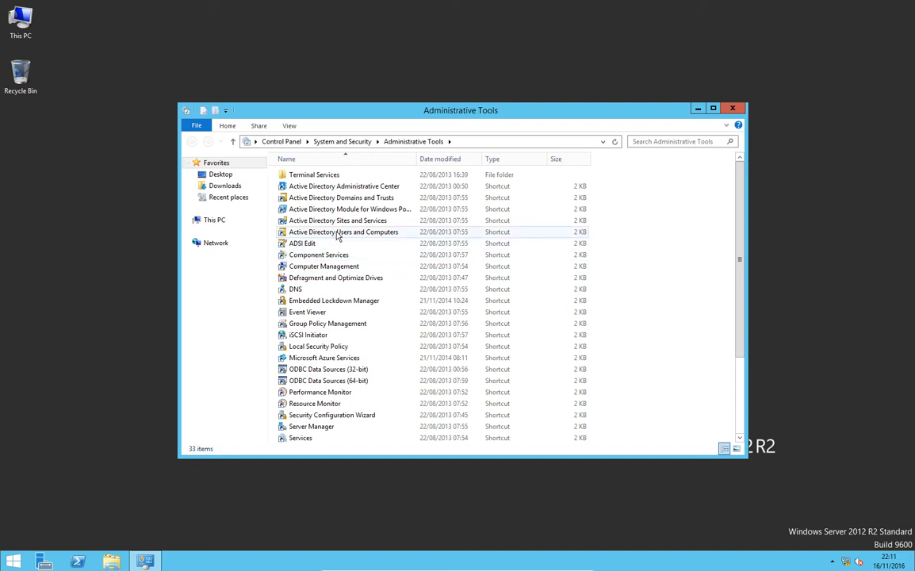
{"action": "mouse_move", "coordinate": [343, 231]}
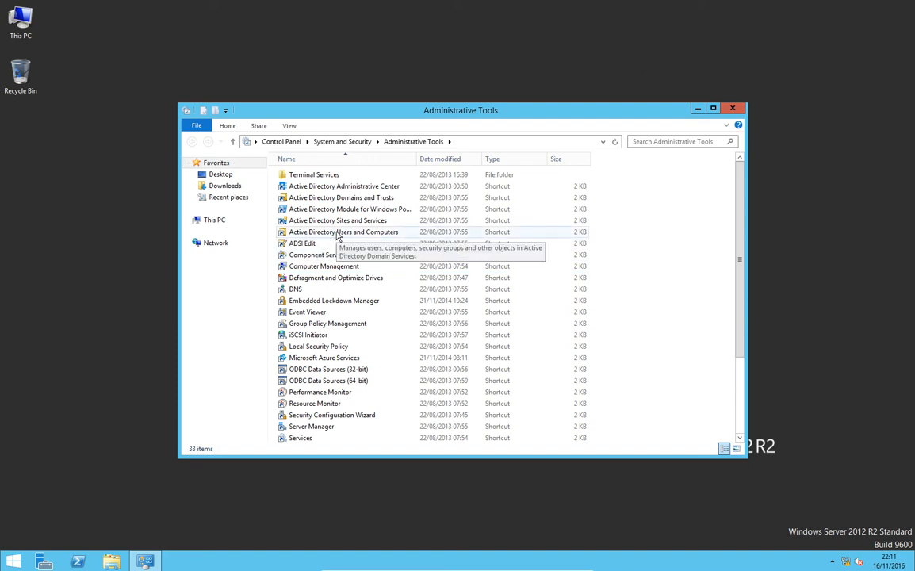
{"action": "left_click", "coordinate": [343, 232]}
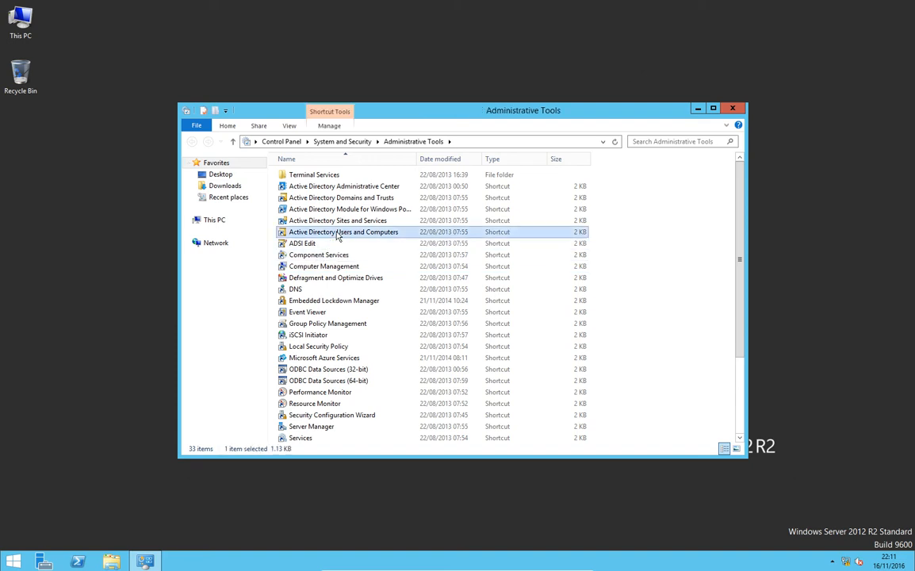
Step: Launch Active Directory Users and Computers maximized and browse Ross.com's Builtin, Users and Domain Controllers containers
{"action": "double_click", "coordinate": [343, 232]}
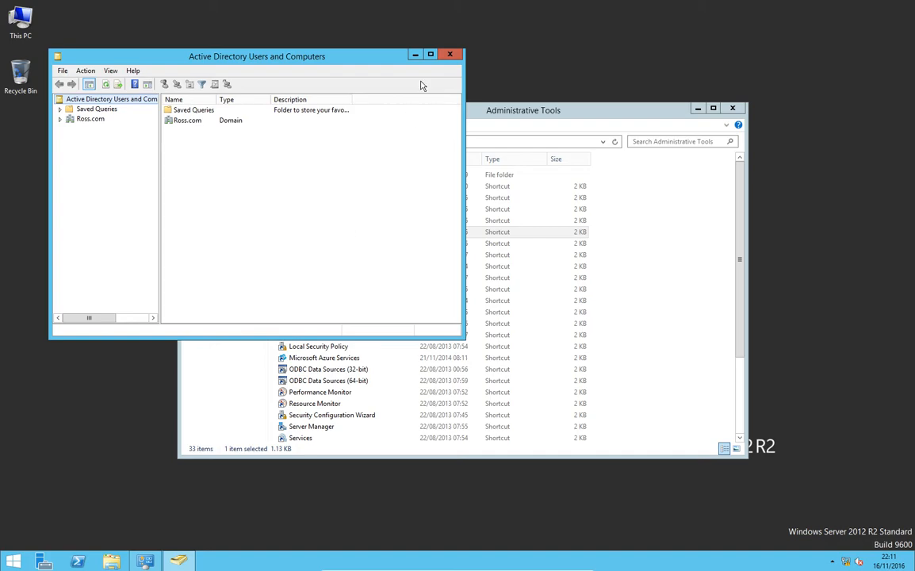
{"action": "left_click", "coordinate": [430, 53]}
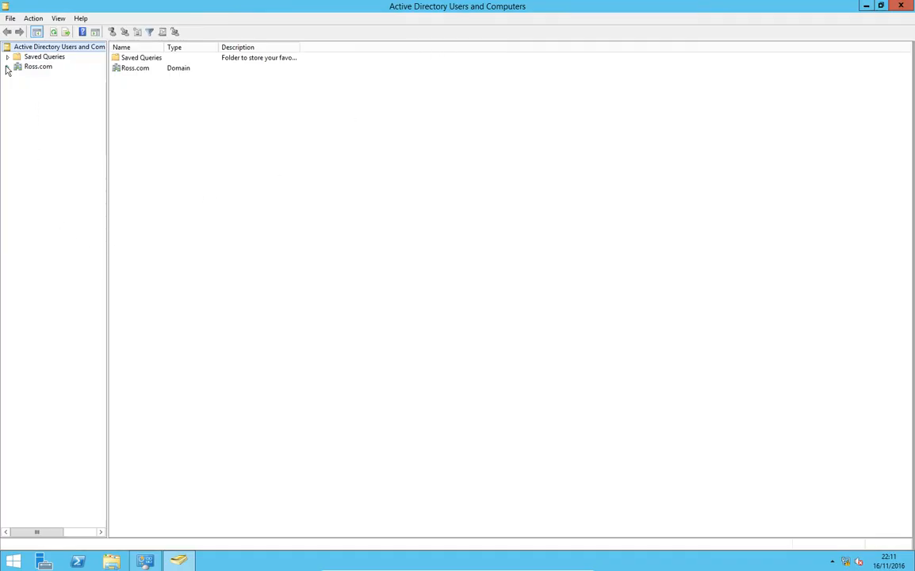
{"action": "left_click", "coordinate": [7, 66]}
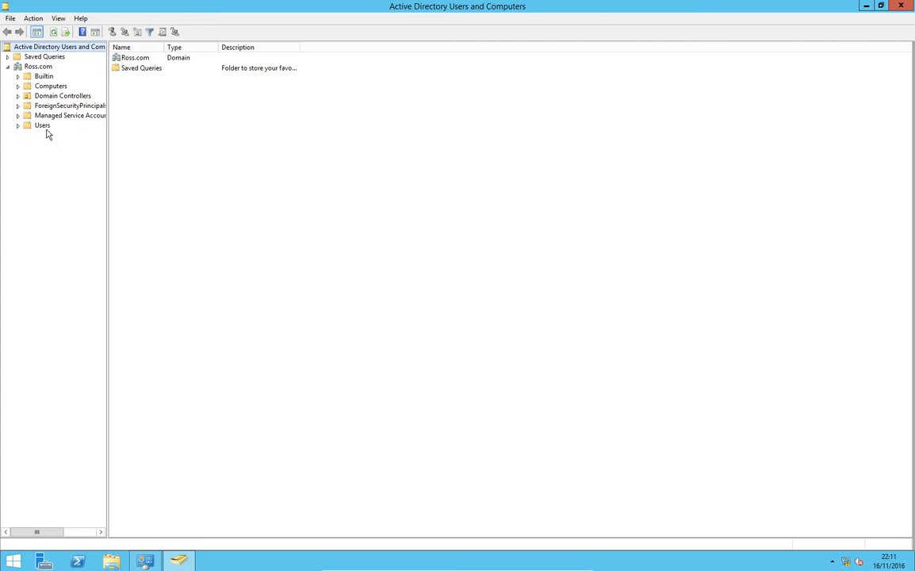
{"action": "left_click", "coordinate": [43, 75]}
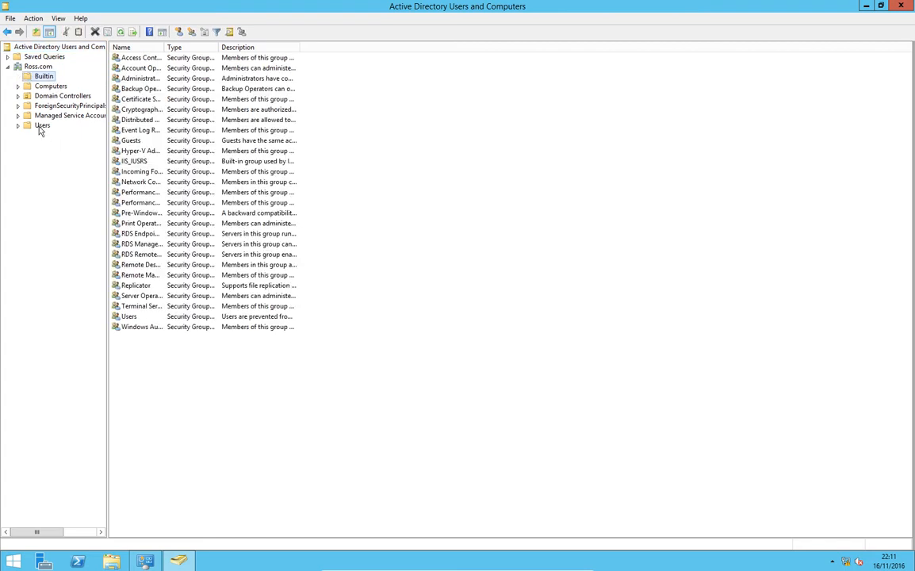
{"action": "left_click", "coordinate": [42, 125]}
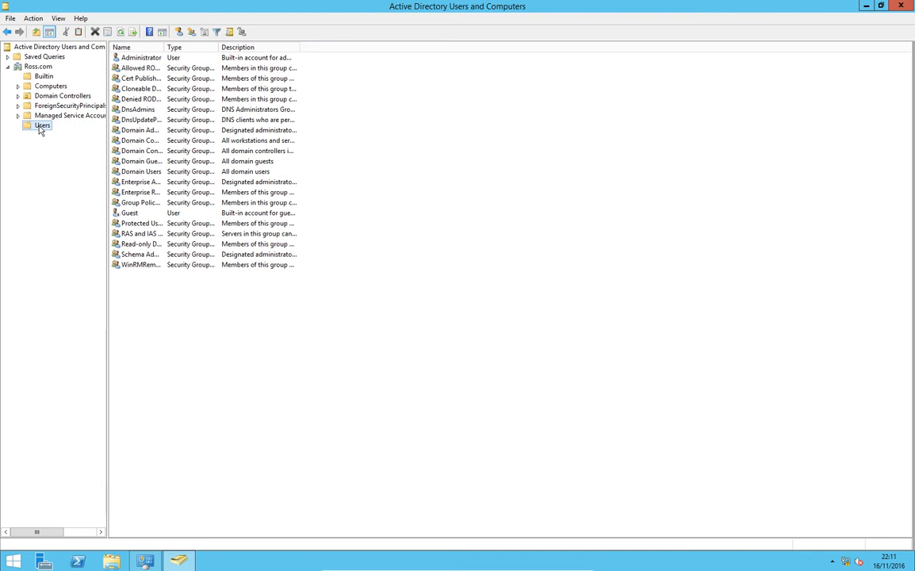
{"action": "left_click", "coordinate": [62, 95]}
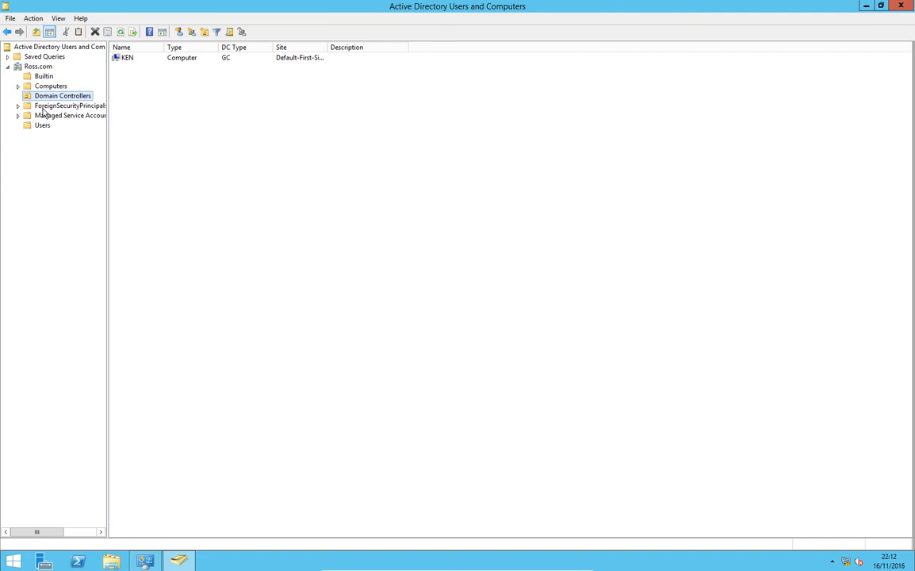
{"action": "left_click", "coordinate": [42, 125]}
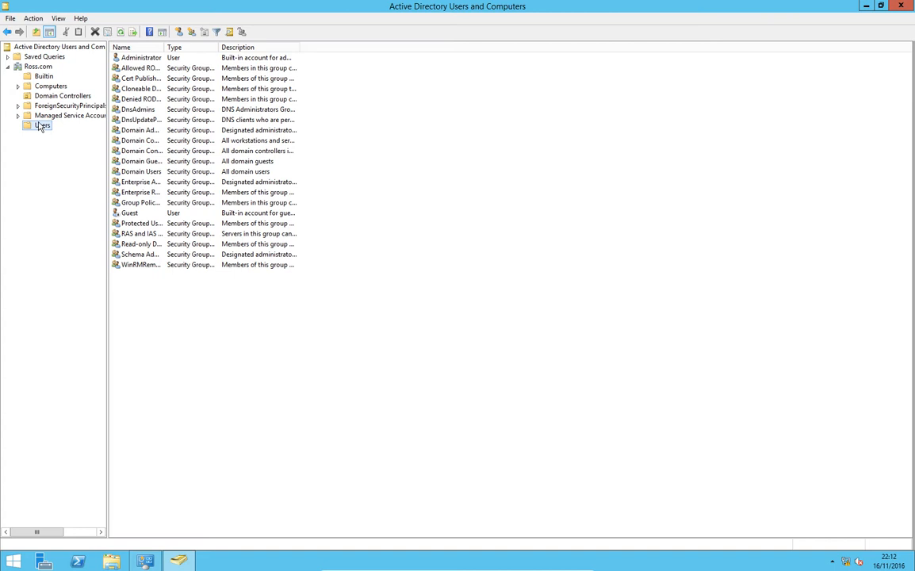
{"action": "left_click", "coordinate": [37, 67]}
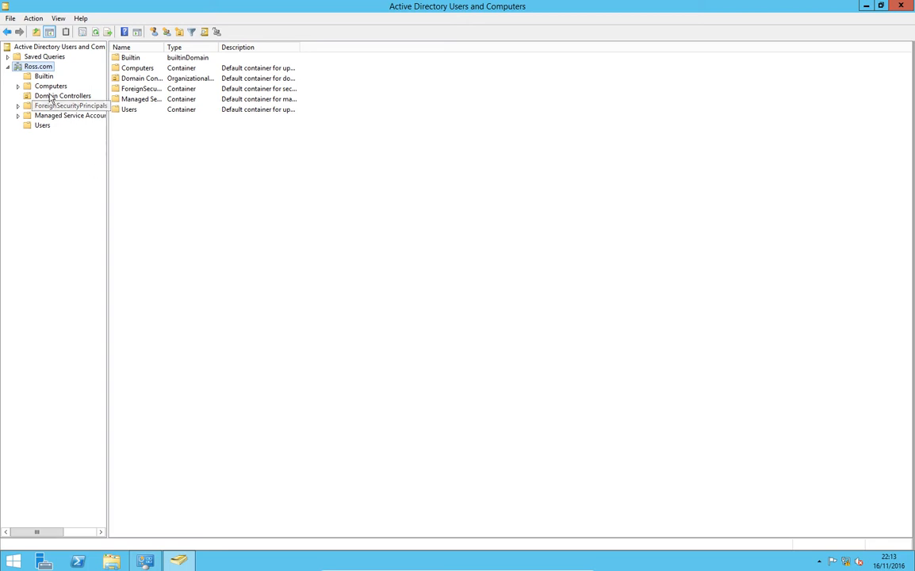
Step: Create organizational unit 'Sodor' under Ross.com, then select it and bring up its actions
{"action": "right_click", "coordinate": [38, 66]}
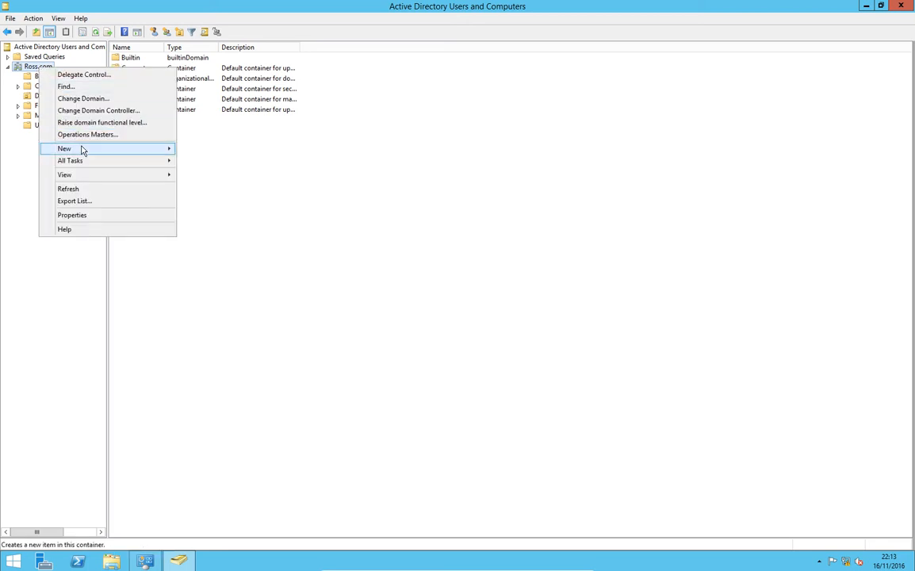
{"action": "mouse_move", "coordinate": [64, 148]}
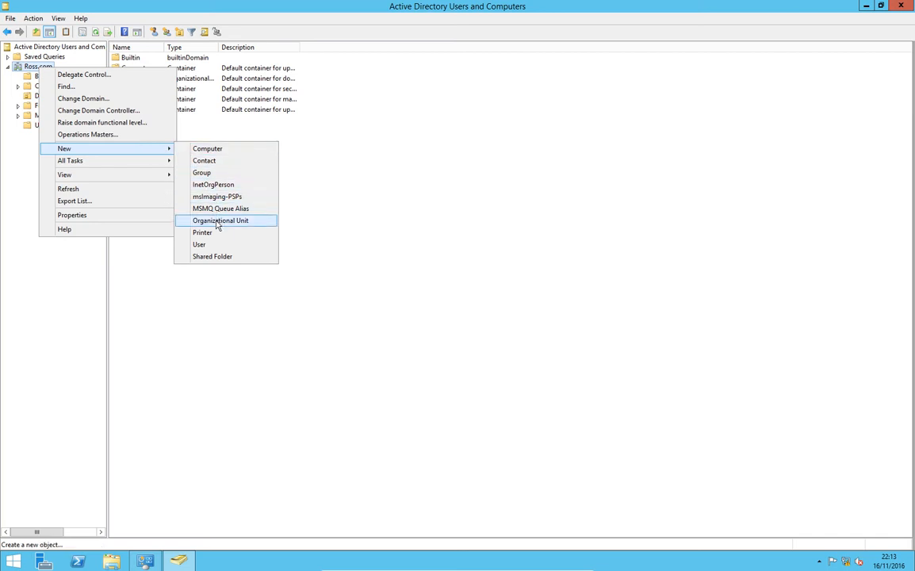
{"action": "left_click", "coordinate": [220, 221]}
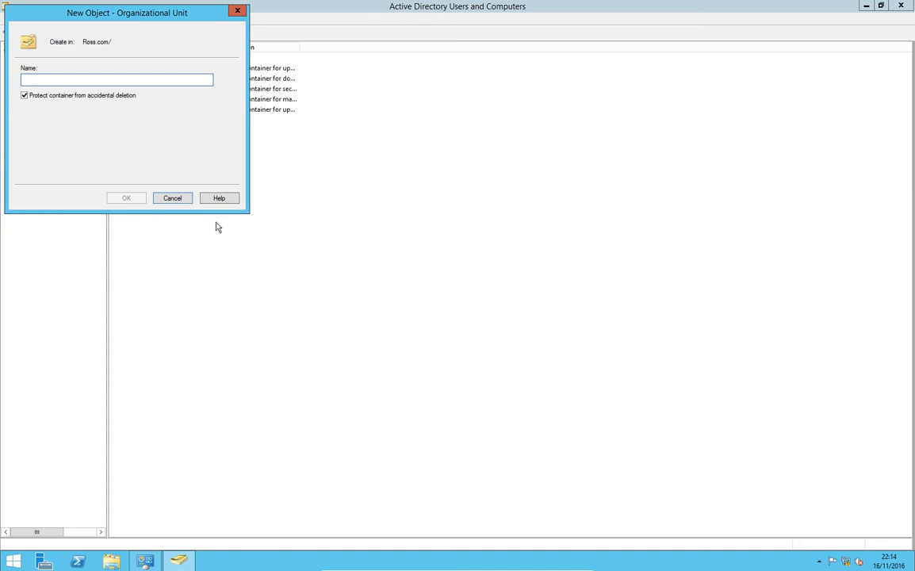
{"action": "type", "text": "Sodor"}
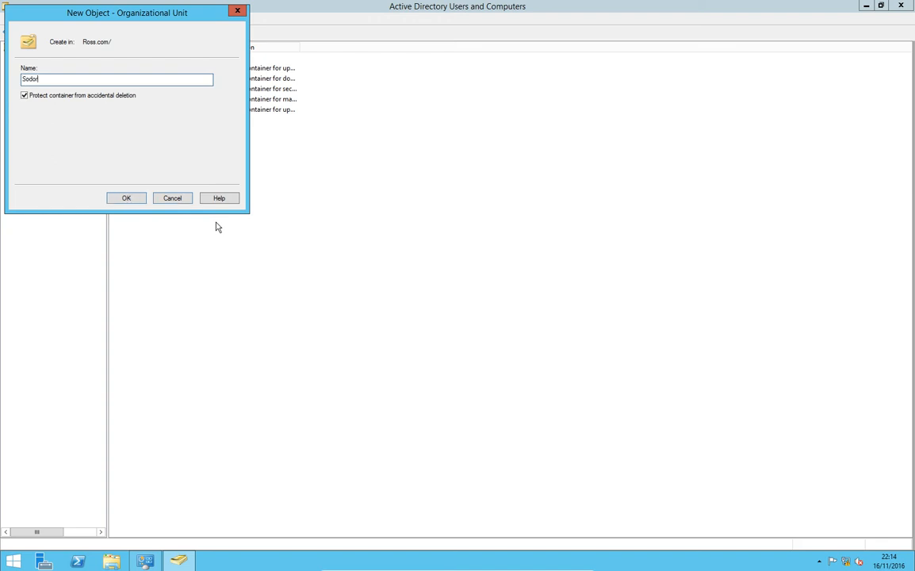
{"action": "left_click", "coordinate": [126, 198]}
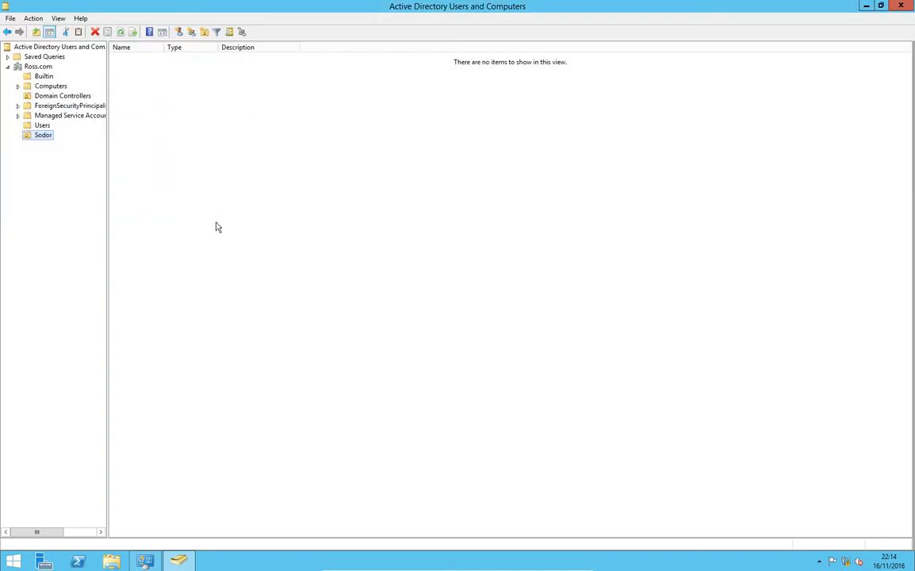
{"action": "left_click", "coordinate": [43, 135]}
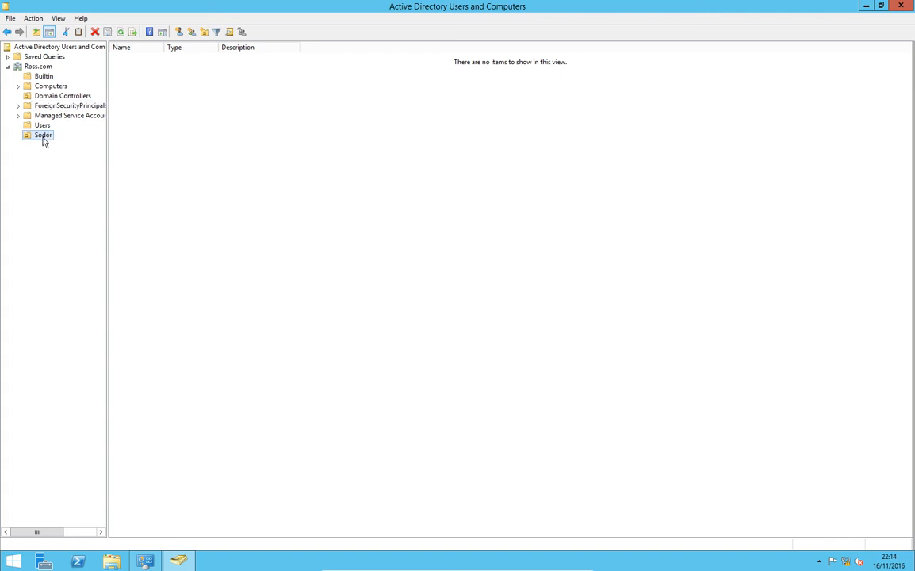
{"action": "right_click", "coordinate": [44, 135]}
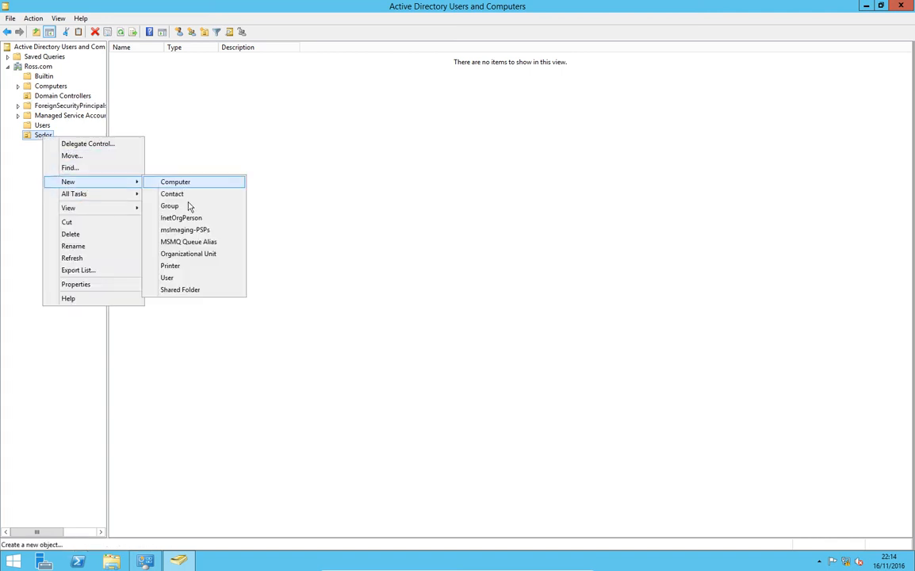
Step: Add child organizational unit 'Steam' inside Sodor, then bring up Sodor's actions again
{"action": "left_click", "coordinate": [188, 252]}
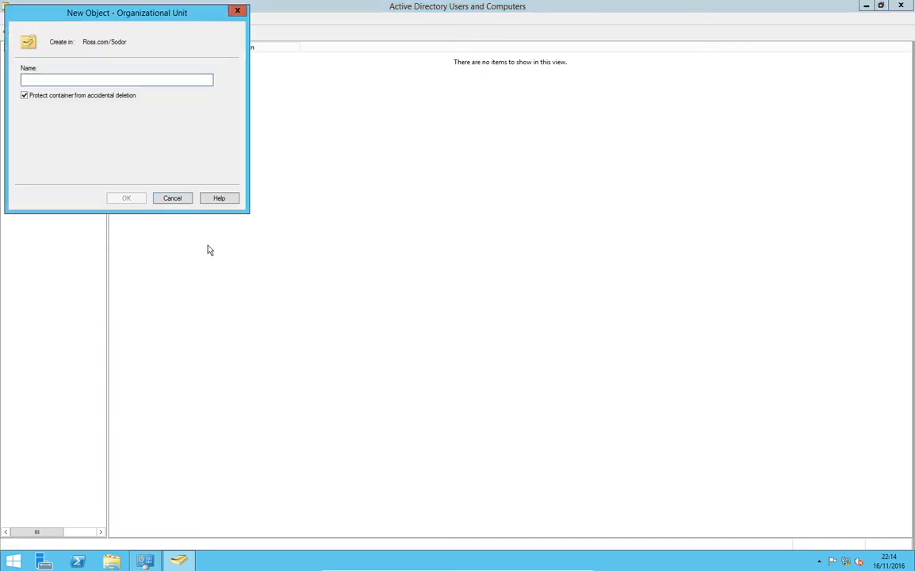
{"action": "left_click", "coordinate": [125, 197]}
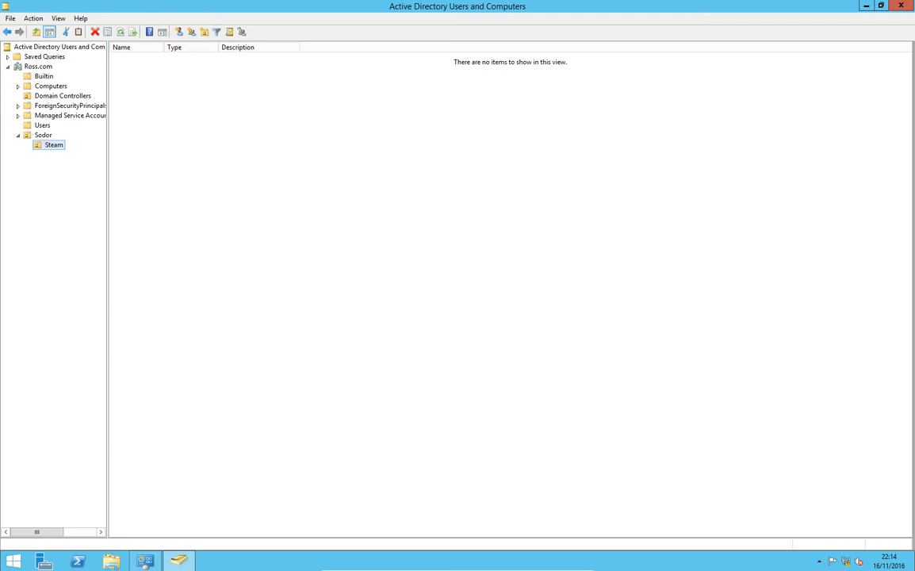
{"action": "mouse_move", "coordinate": [122, 241]}
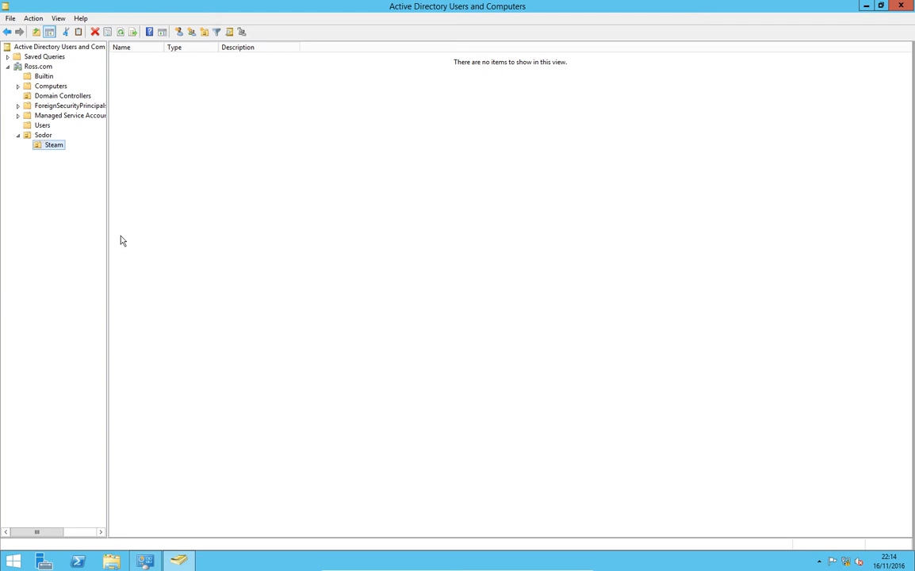
{"action": "right_click", "coordinate": [43, 135]}
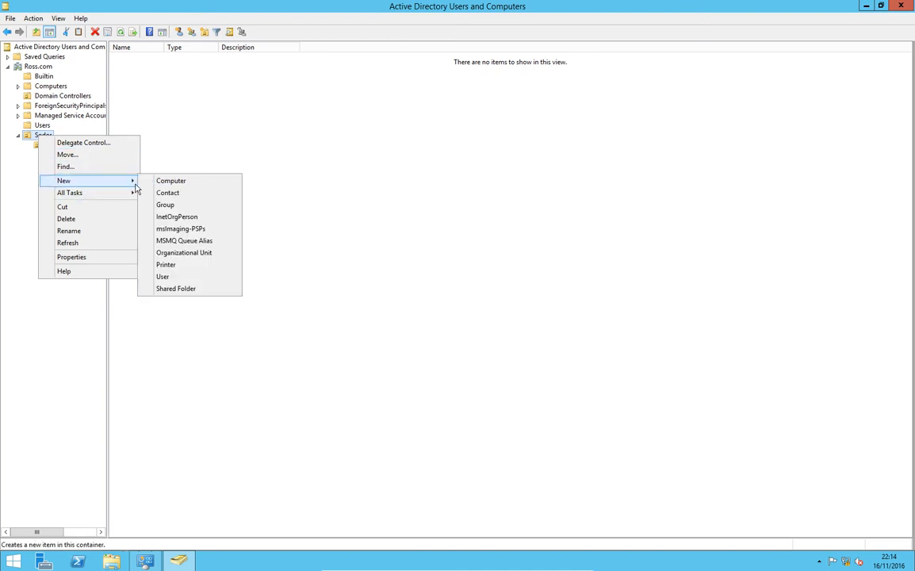
Step: Name the new organizational unit 'Diesel' and create it within Sodor
{"action": "left_click", "coordinate": [184, 252]}
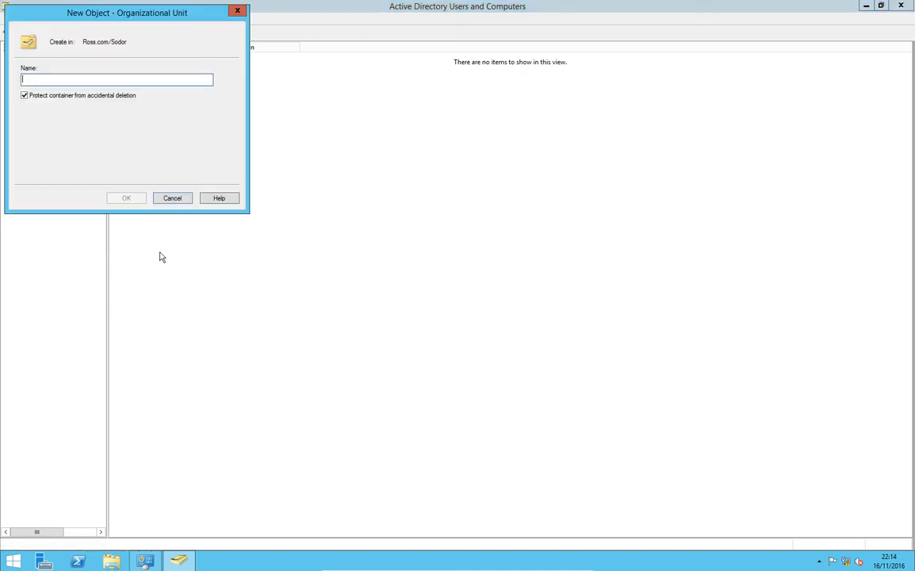
{"action": "type", "text": "D"}
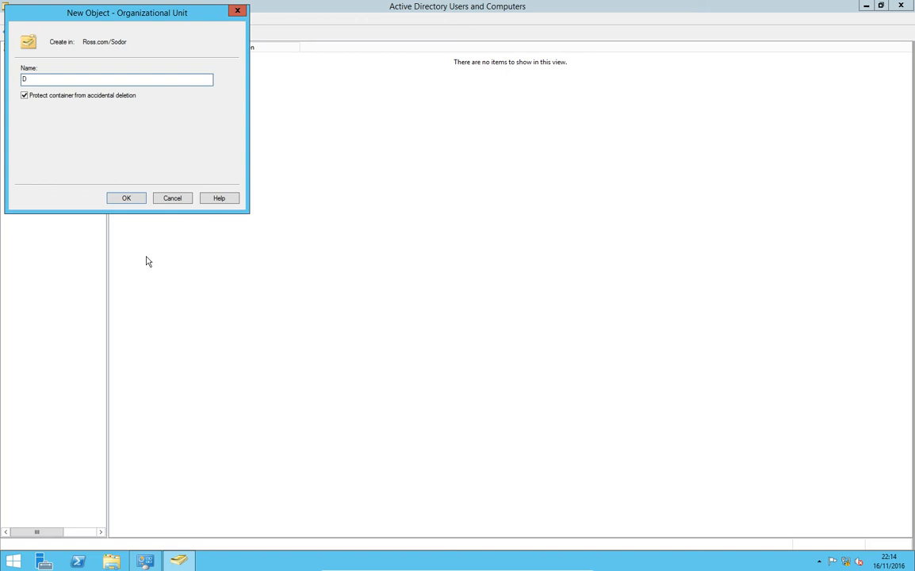
{"action": "type", "text": "iesel"}
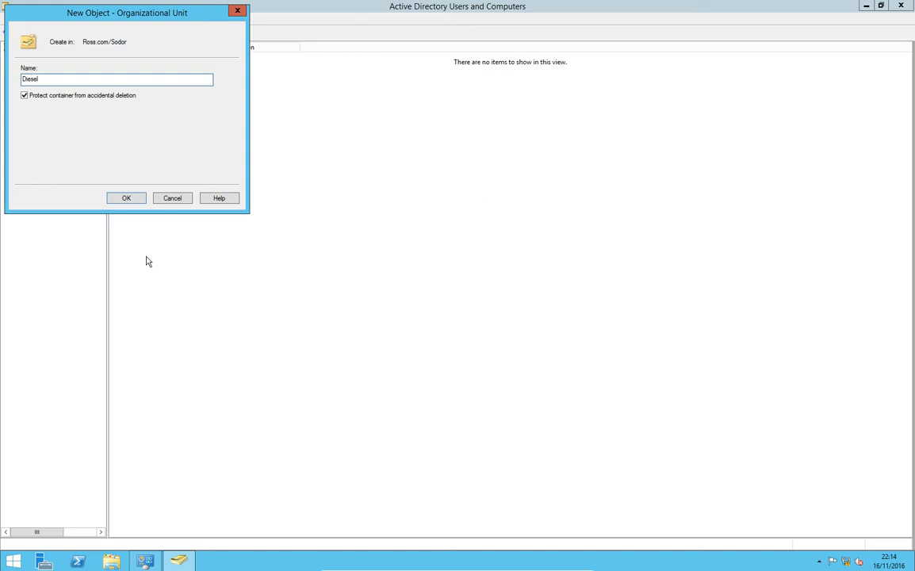
{"action": "left_click", "coordinate": [125, 197]}
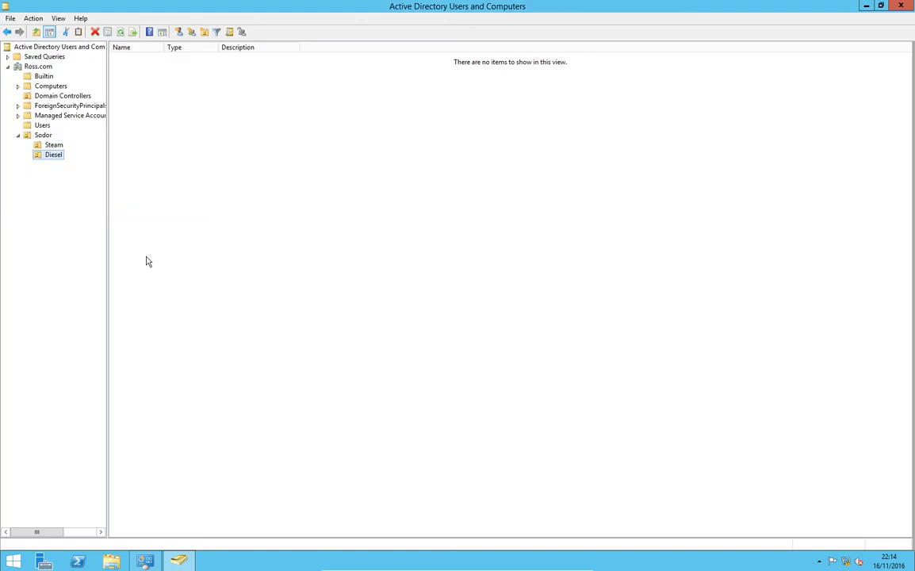
{"action": "mouse_move", "coordinate": [61, 280]}
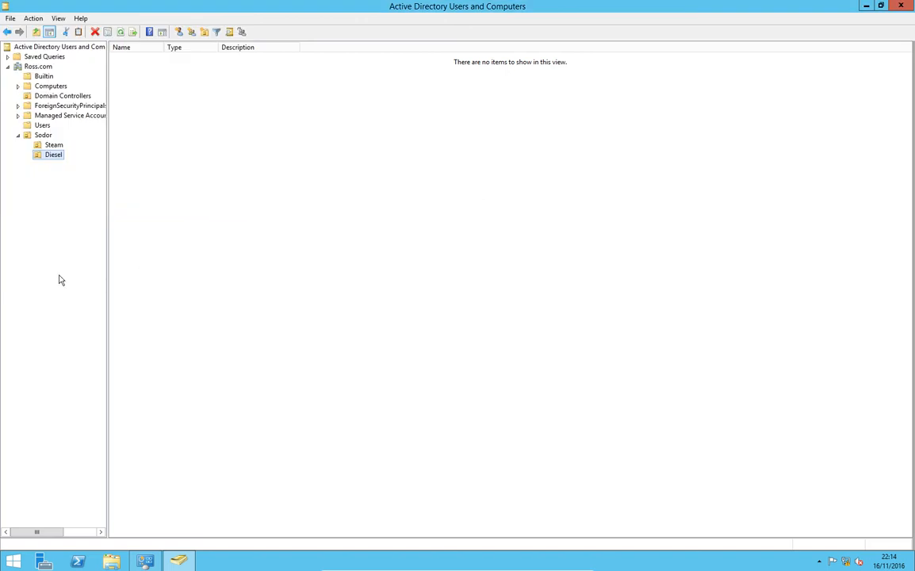
Step: Select the Steam unit and start a new user from its context menu
{"action": "left_click", "coordinate": [53, 144]}
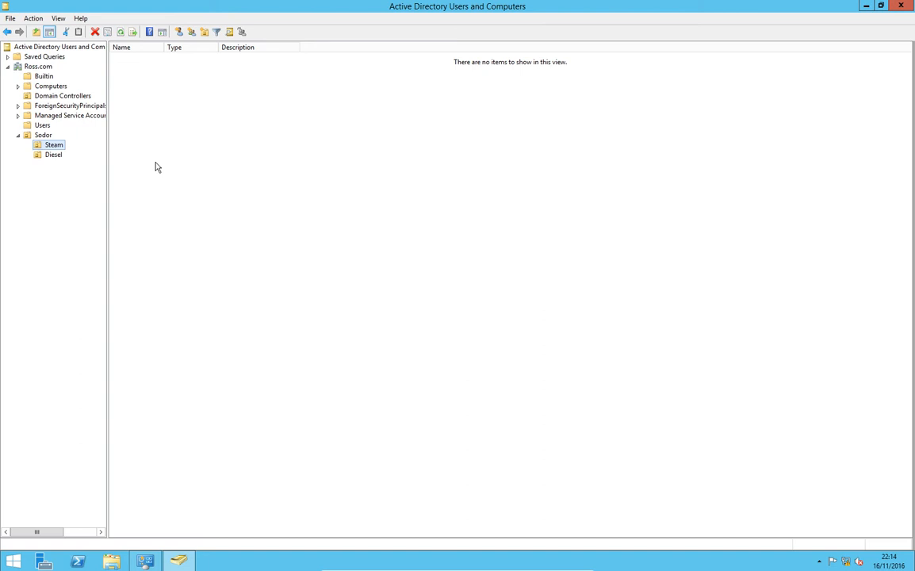
{"action": "right_click", "coordinate": [167, 155]}
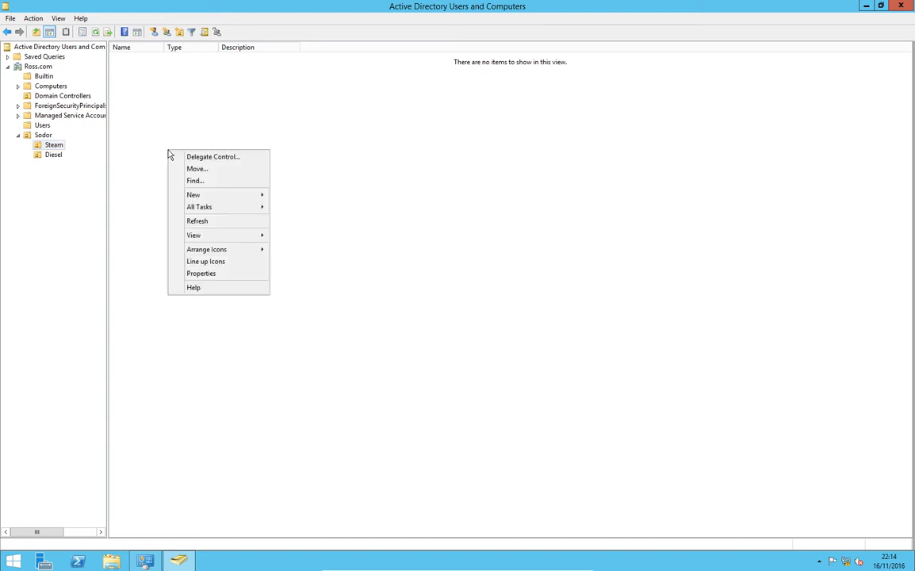
{"action": "mouse_move", "coordinate": [193, 195]}
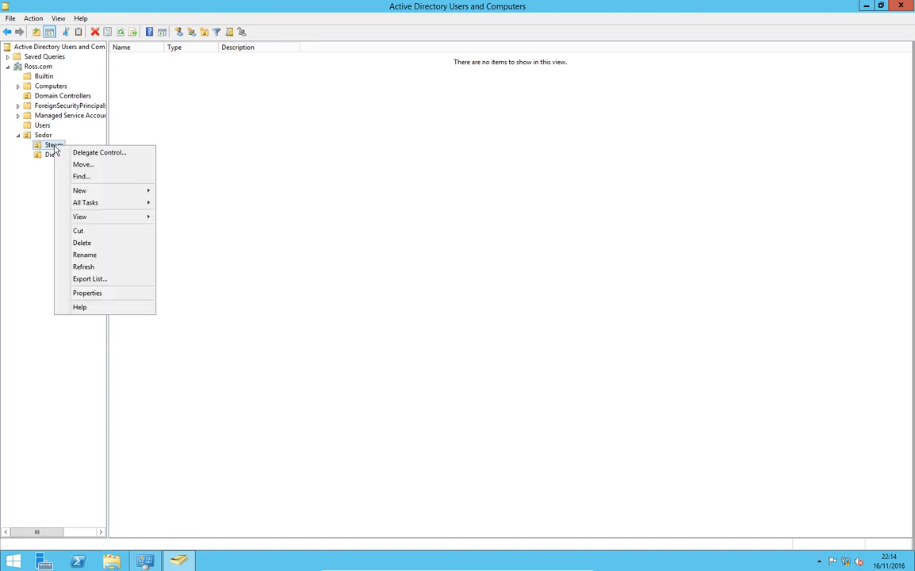
{"action": "mouse_move", "coordinate": [79, 190]}
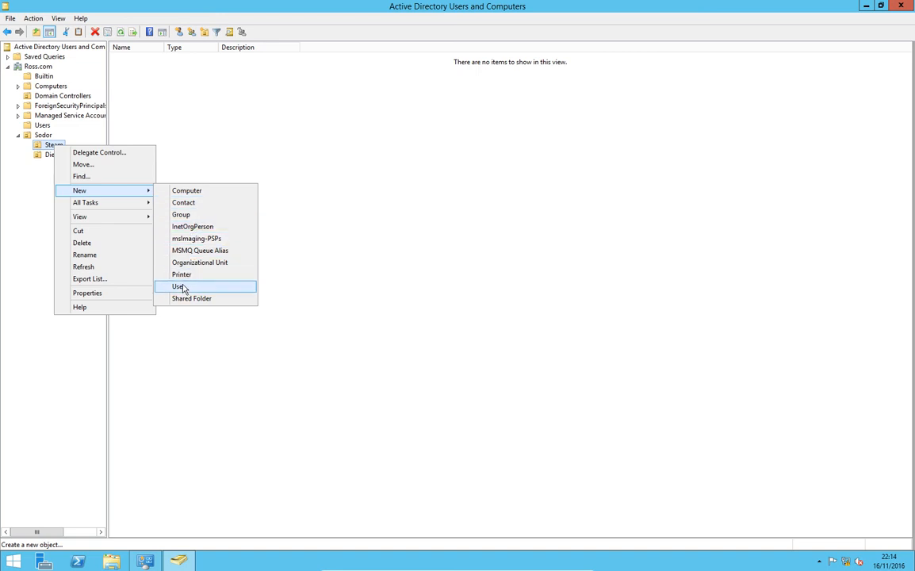
{"action": "left_click", "coordinate": [179, 286]}
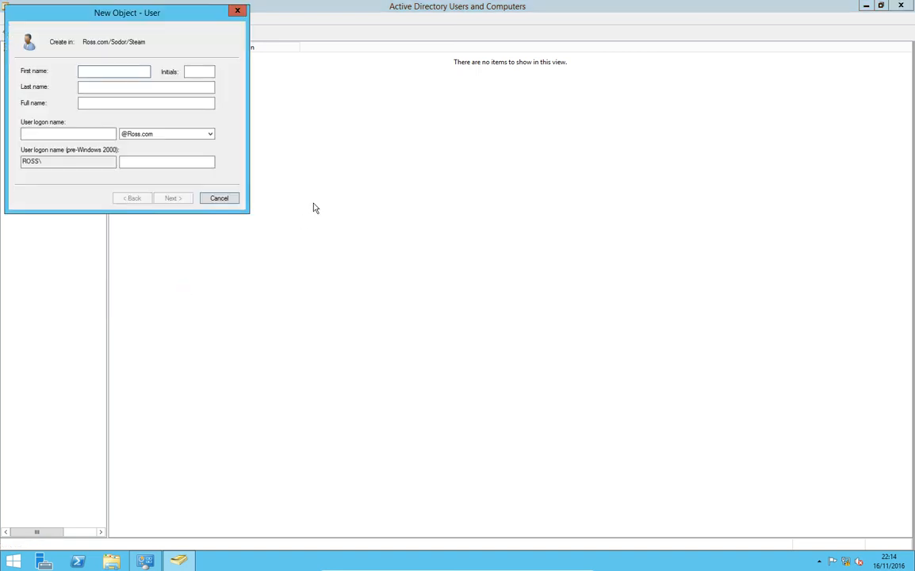
Step: Enter first name Thomas, last name Tank and logon name Thomas, then continue
{"action": "type", "text": "Thomas"}
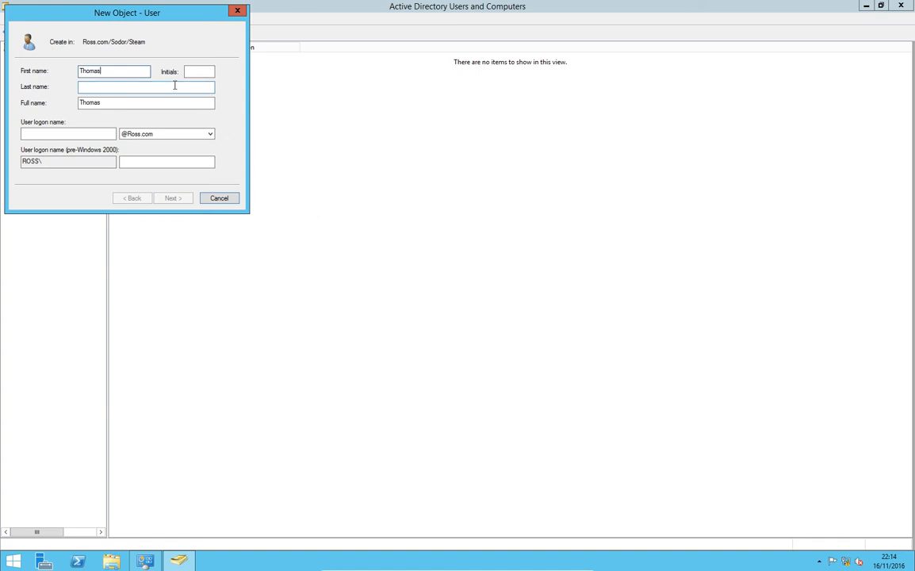
{"action": "type", "text": "Tank"}
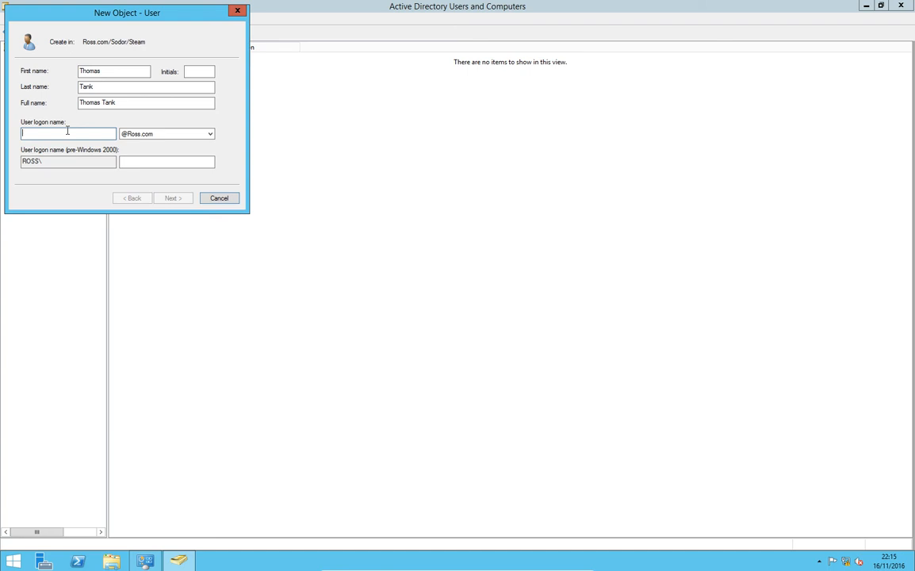
{"action": "type", "text": "Thomas"}
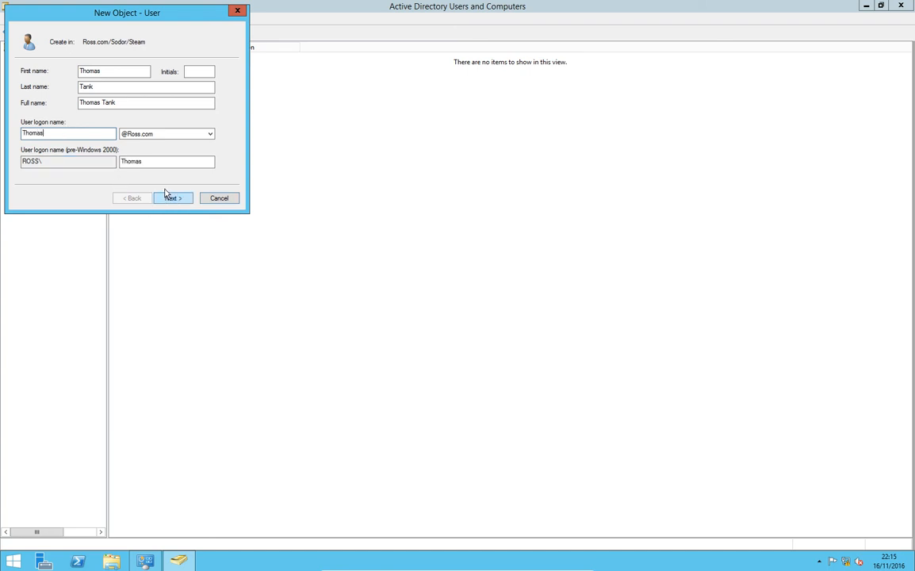
{"action": "left_click", "coordinate": [172, 198]}
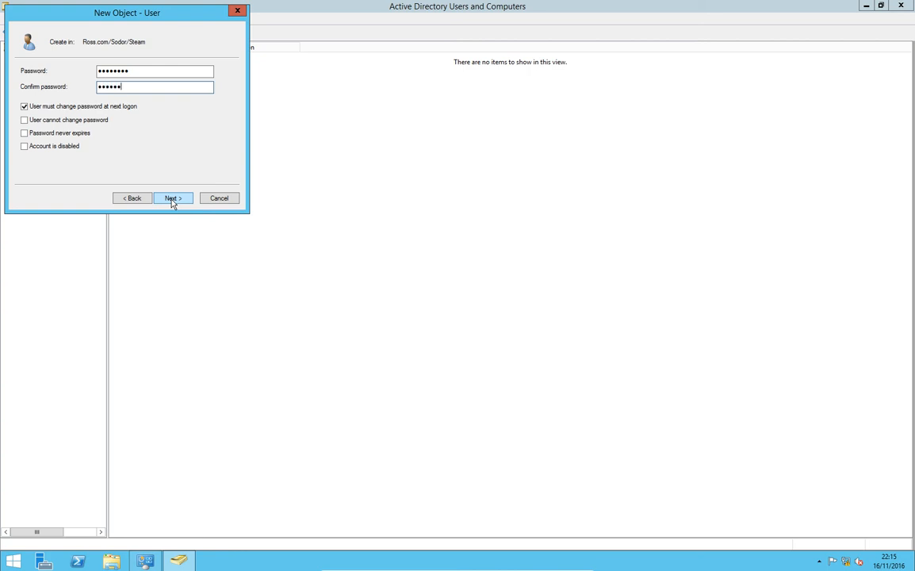
Step: Set Thomas Tank's password without forced change, never expiring, and finish creating the account
{"action": "type", "text": "••"}
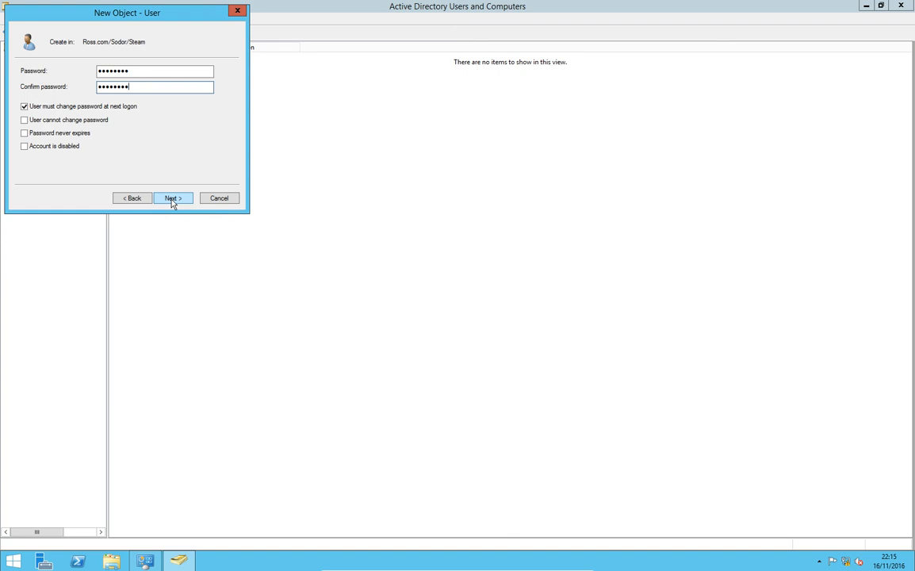
{"action": "left_click", "coordinate": [24, 106]}
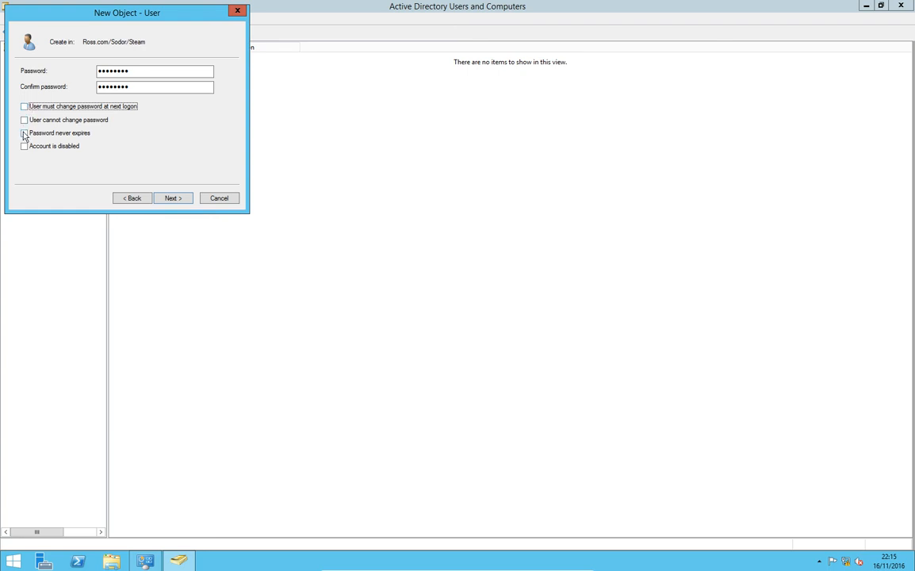
{"action": "left_click", "coordinate": [23, 133]}
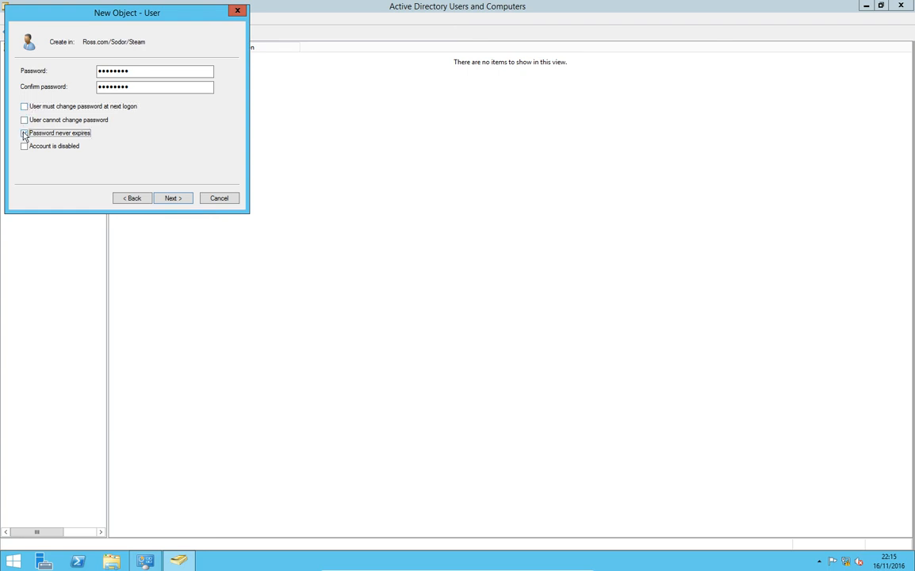
{"action": "left_click", "coordinate": [24, 132]}
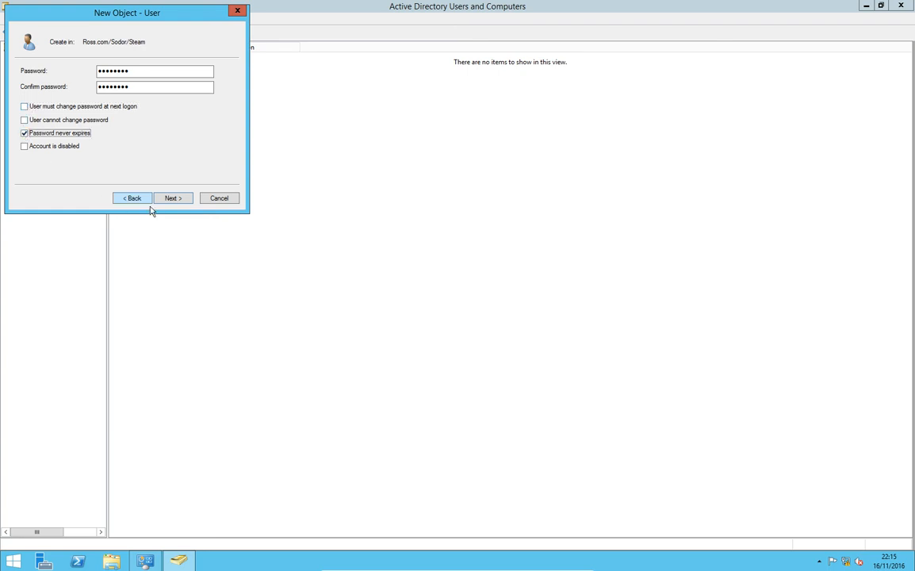
{"action": "left_click", "coordinate": [173, 197]}
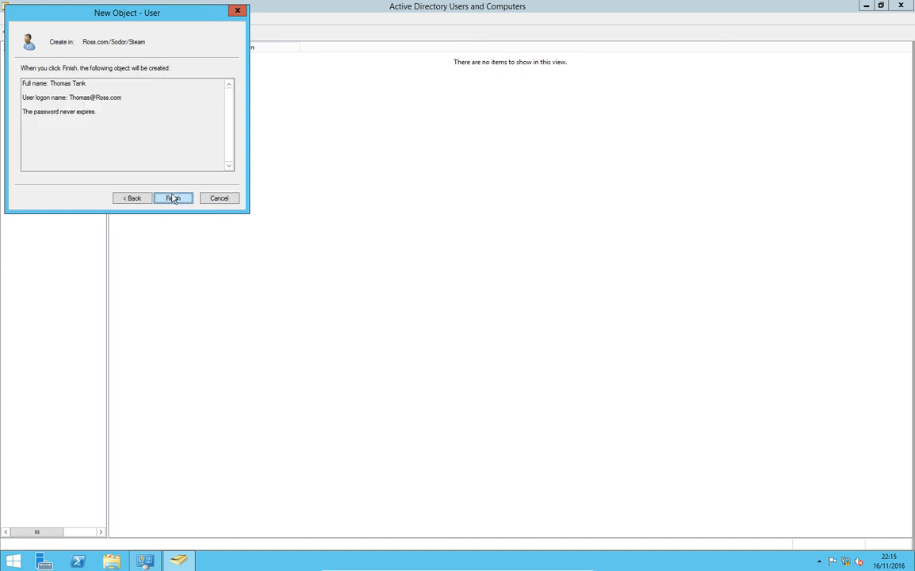
{"action": "left_click", "coordinate": [173, 198]}
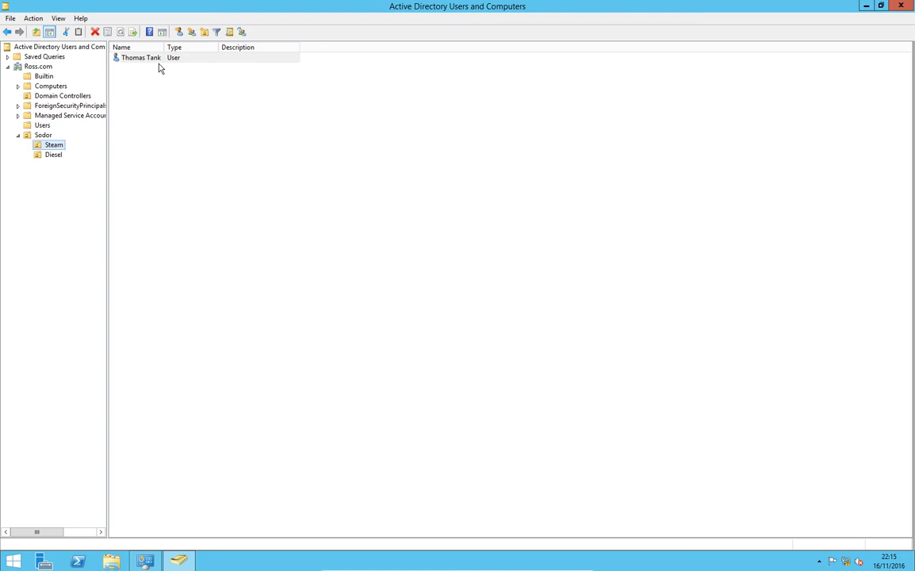
{"action": "mouse_move", "coordinate": [116, 112]}
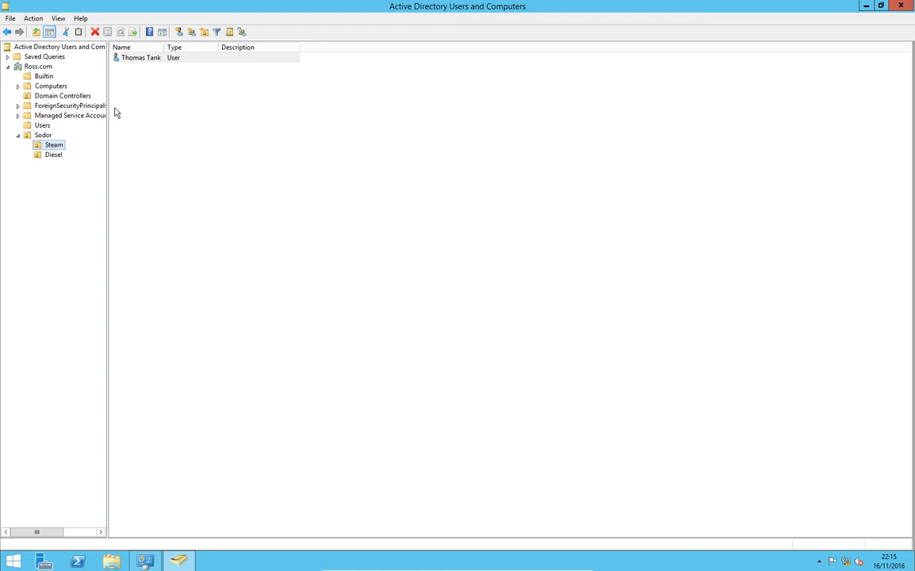
Step: Browse the Sodor units to confirm Steam lists Thomas Tank and Edward Tank
{"action": "left_click", "coordinate": [53, 154]}
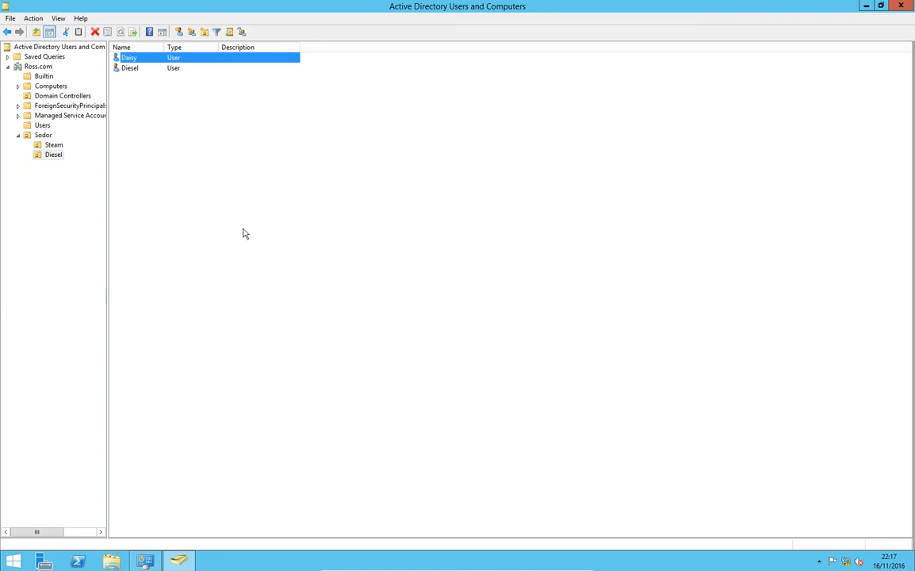
{"action": "mouse_move", "coordinate": [62, 154]}
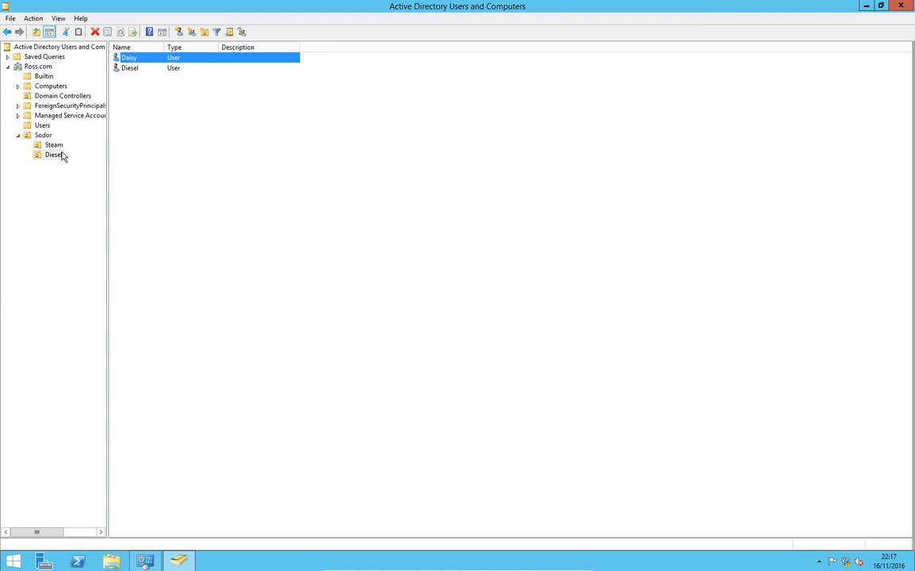
{"action": "left_click", "coordinate": [54, 144]}
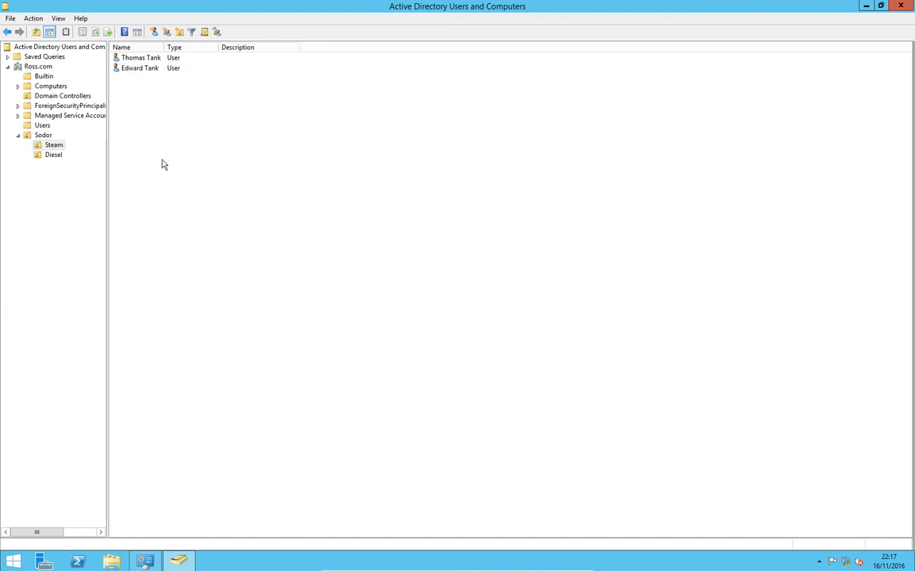